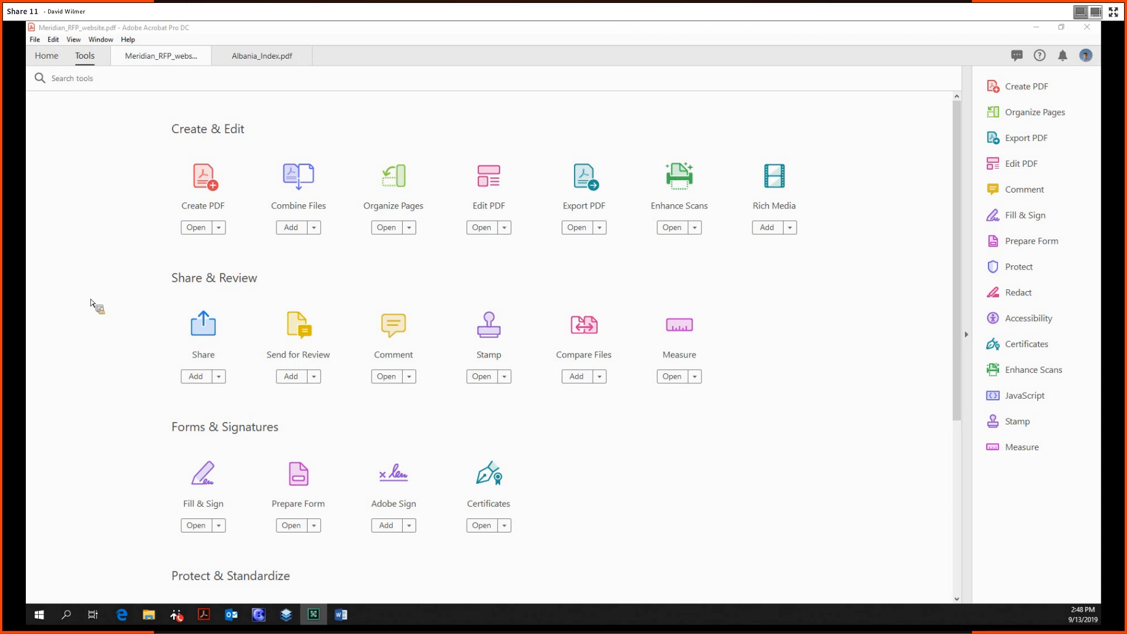
mouse_move(498, 332)
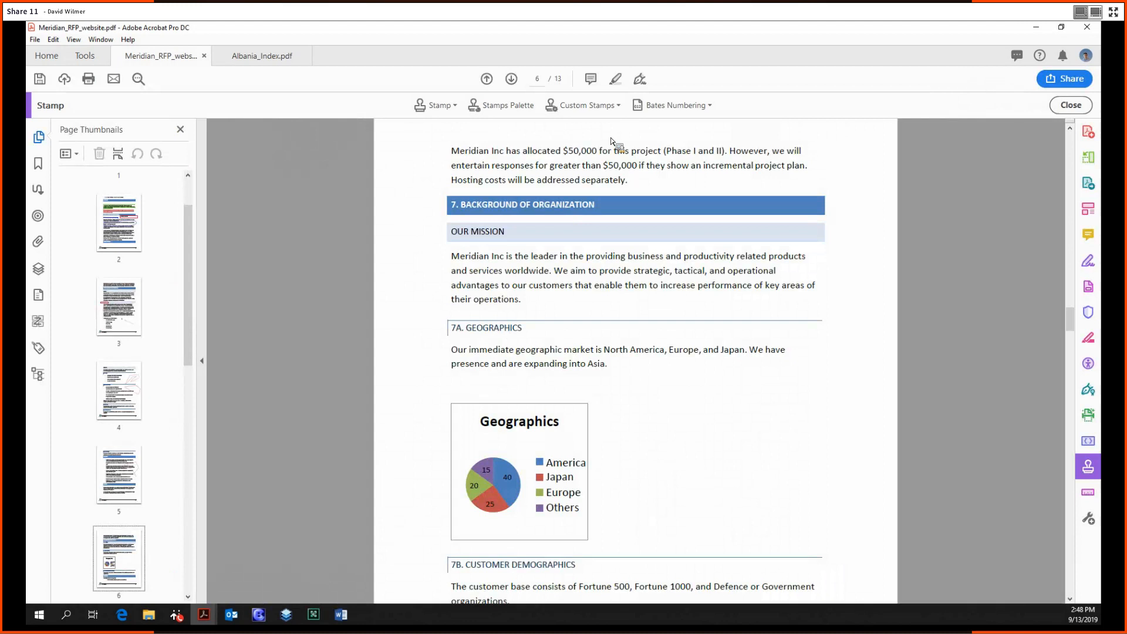
mouse_move(467, 90)
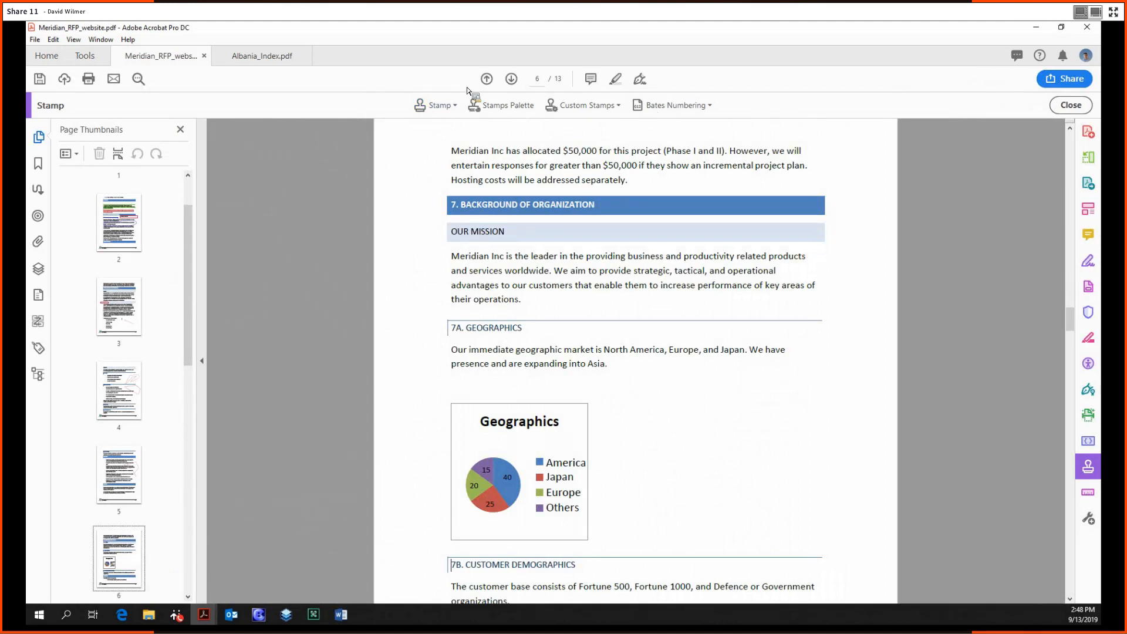
mouse_move(538, 114)
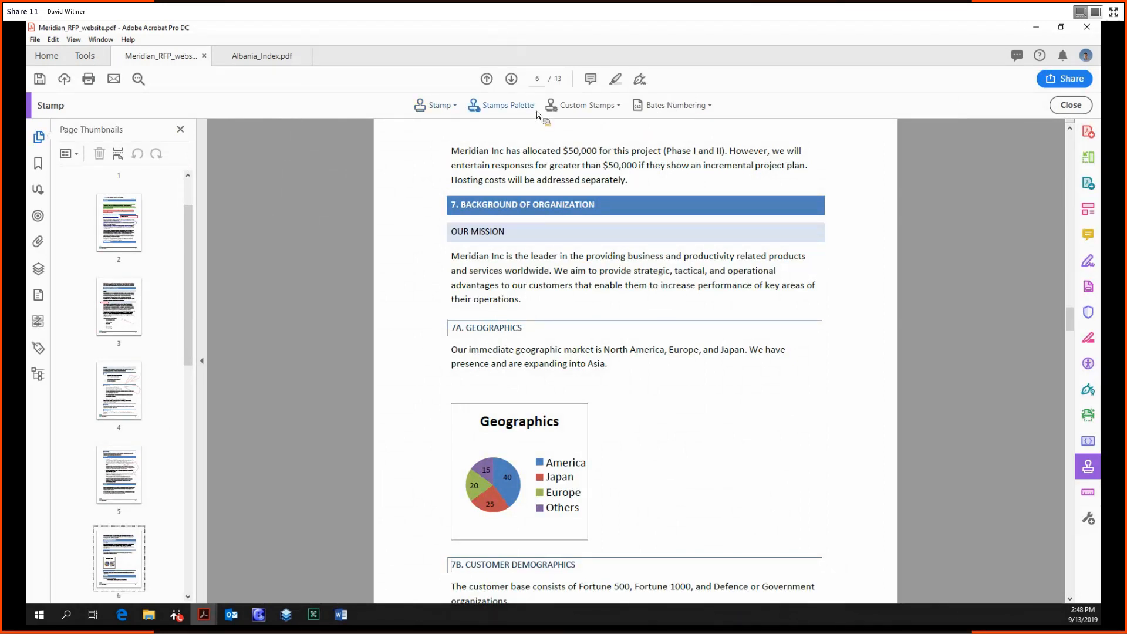
mouse_move(687, 111)
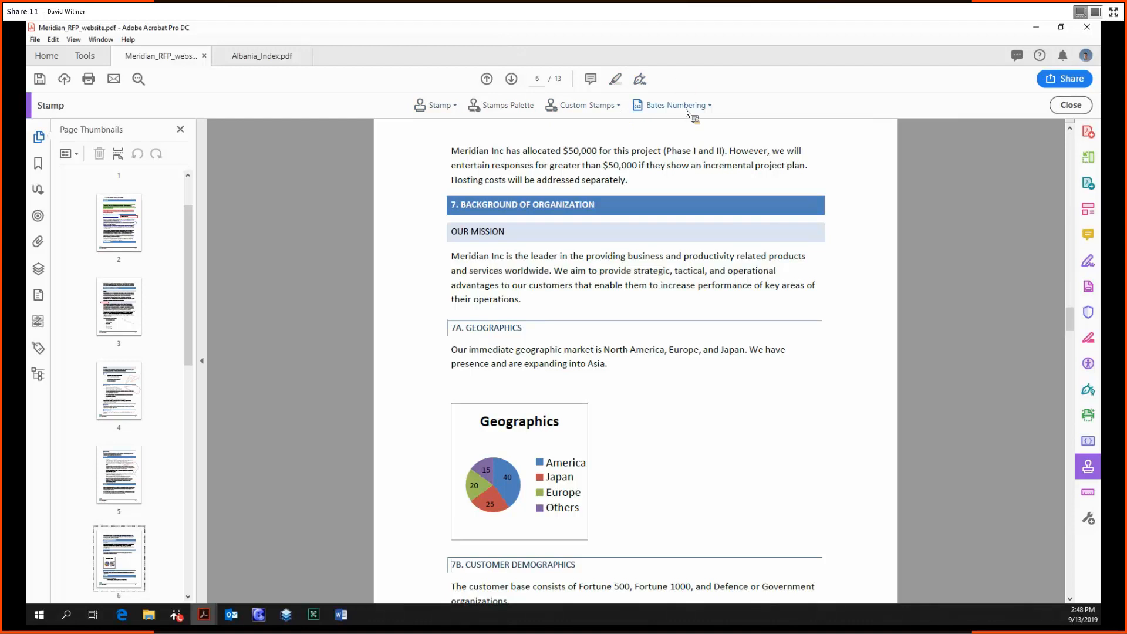
mouse_move(716, 128)
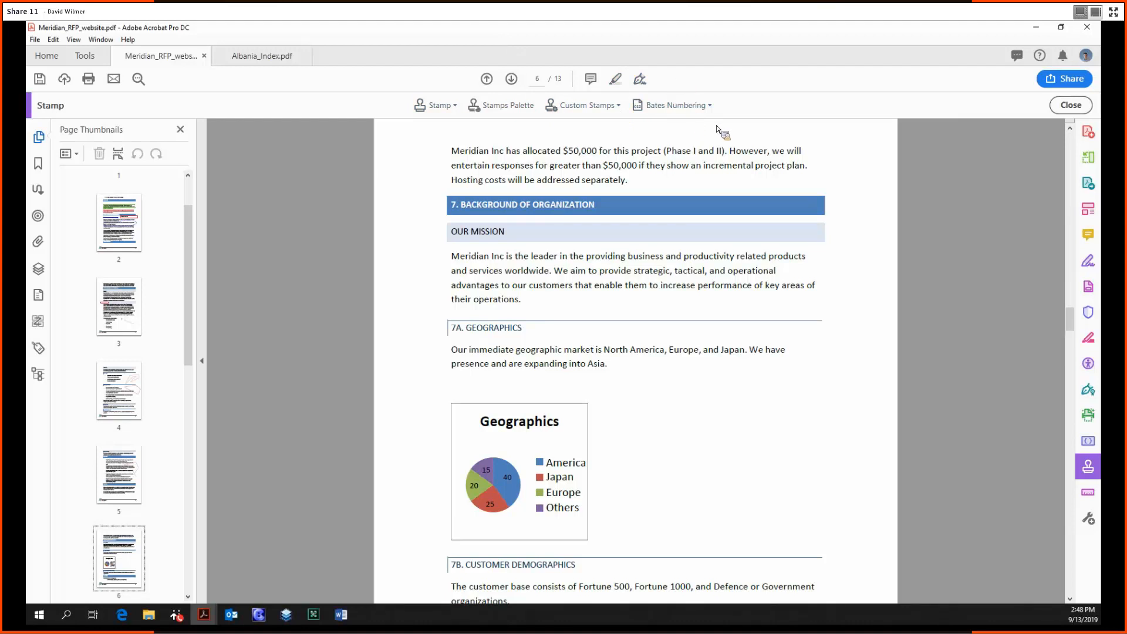
- Expand the Stamp dropdown to preview the Dynamic and Standard Business stamp sets
click(437, 106)
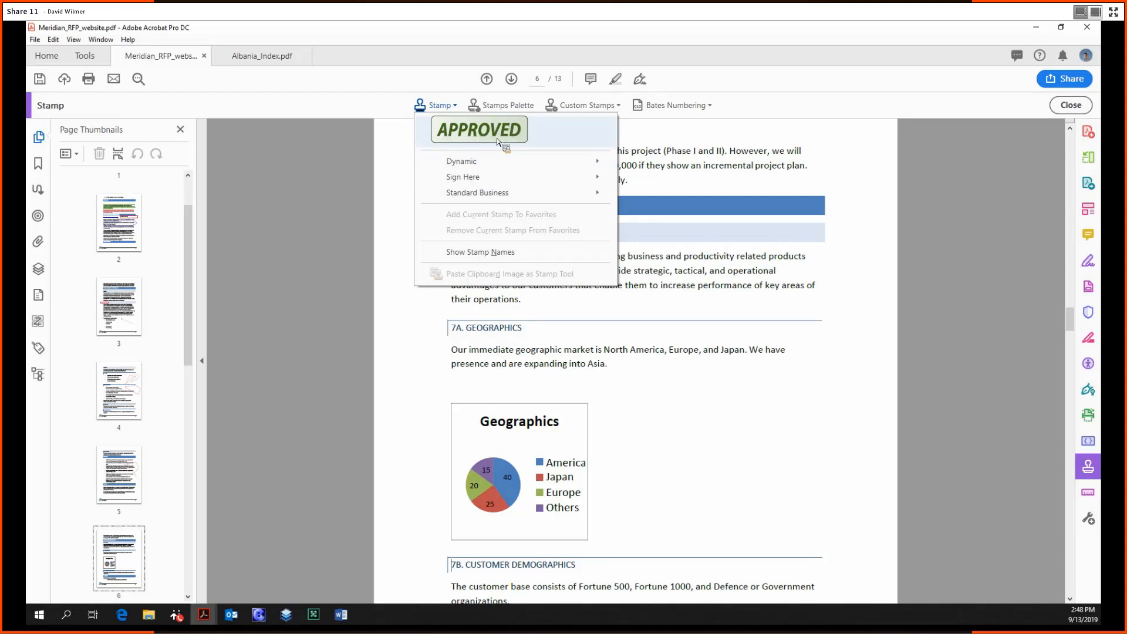
mouse_move(500, 149)
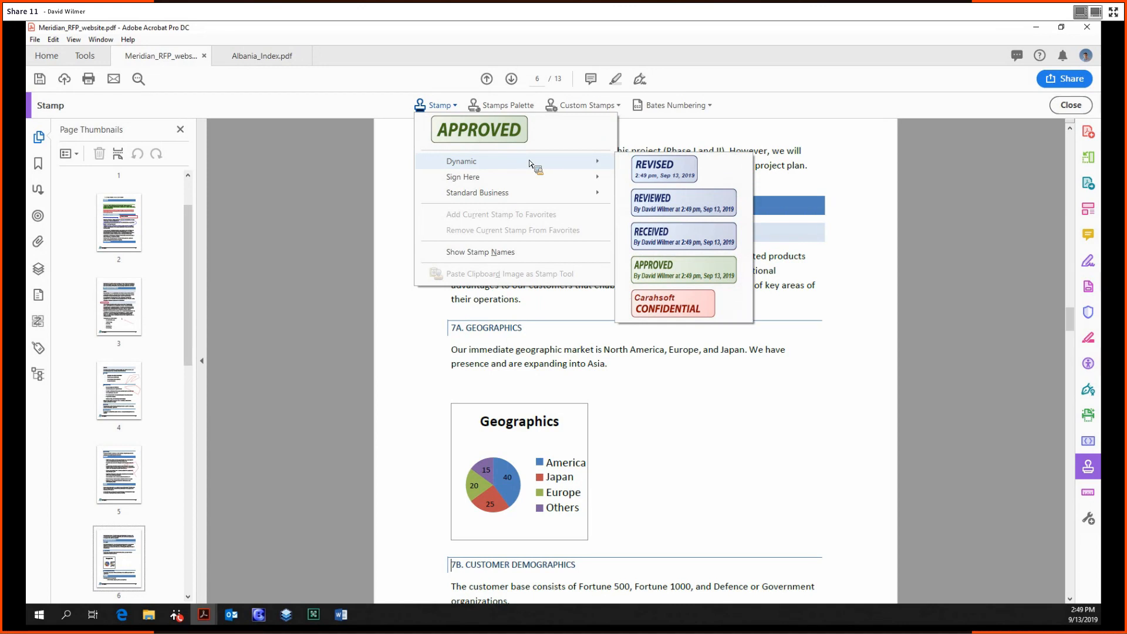
mouse_move(629, 166)
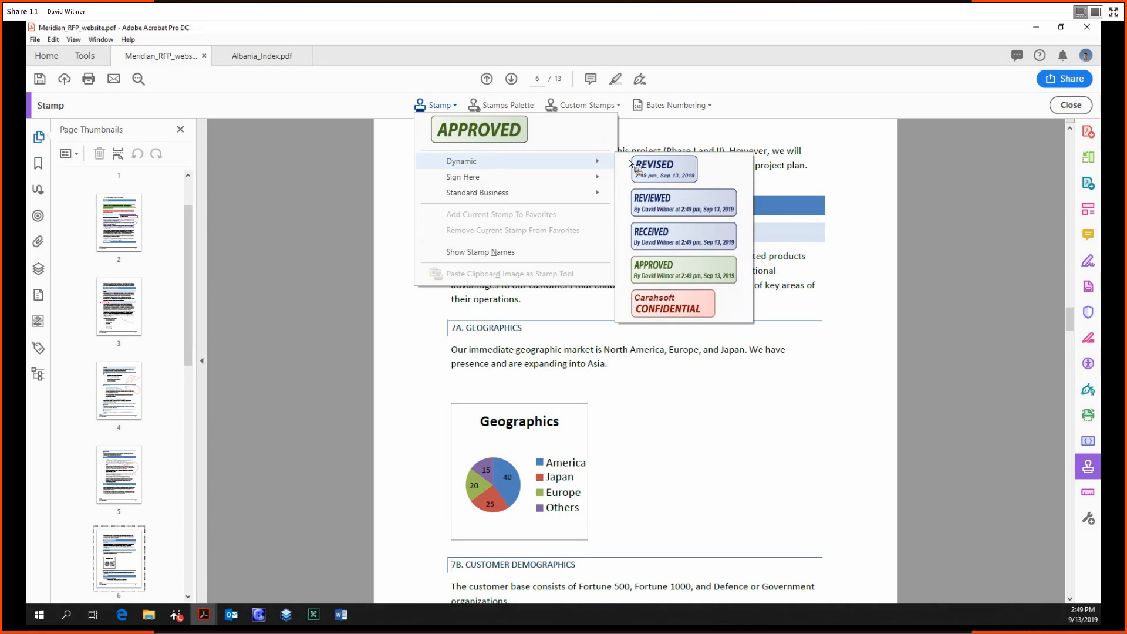
mouse_move(720, 284)
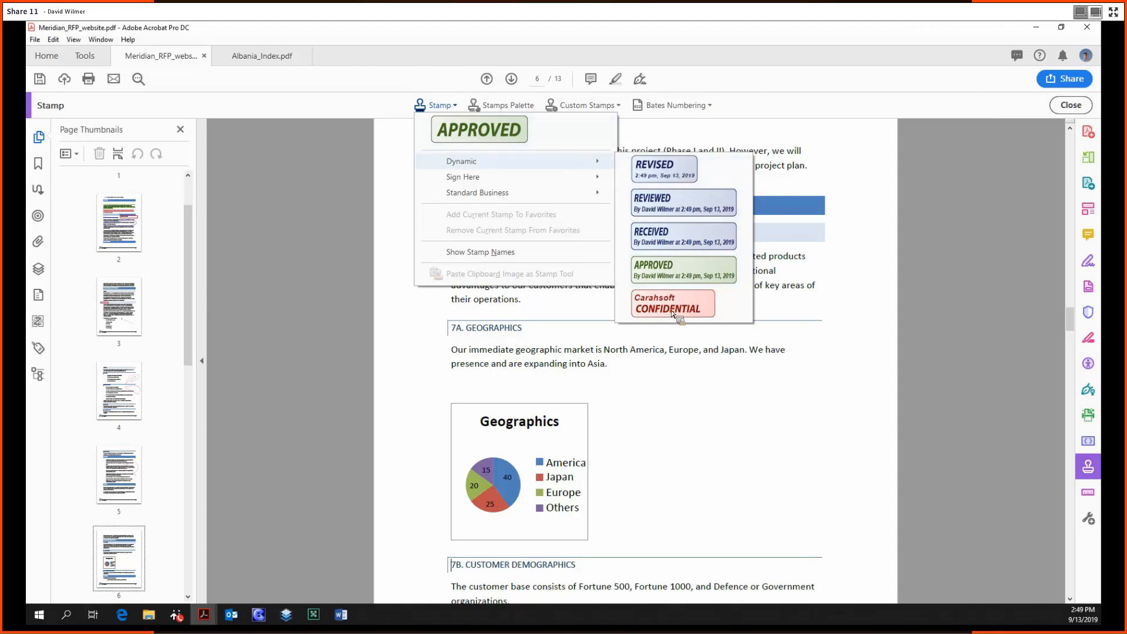
mouse_move(584, 181)
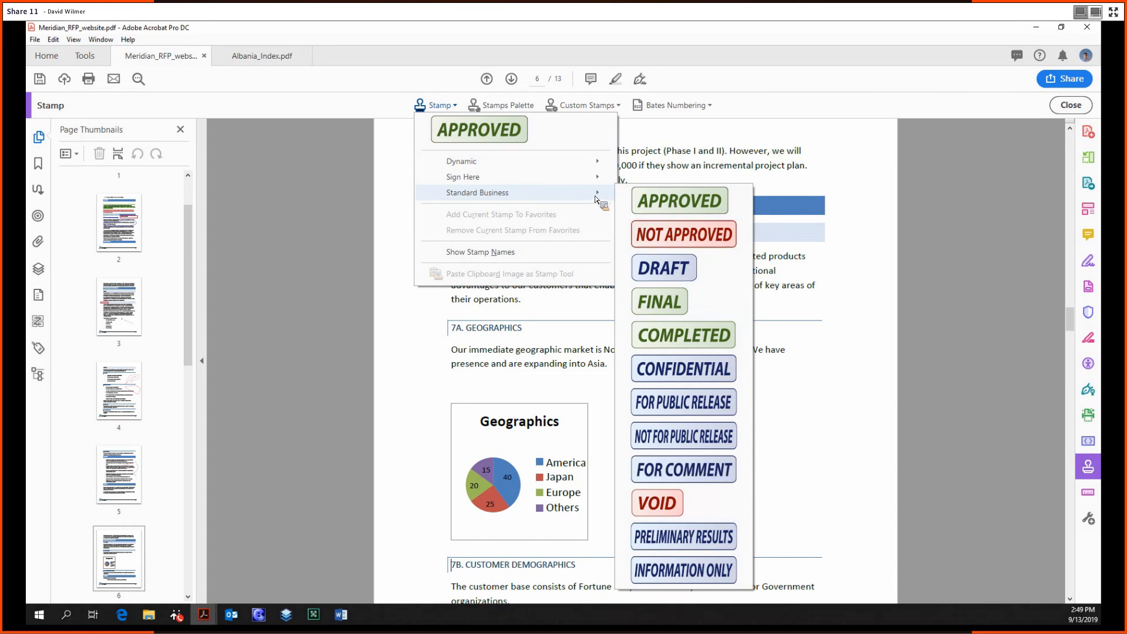
mouse_move(574, 192)
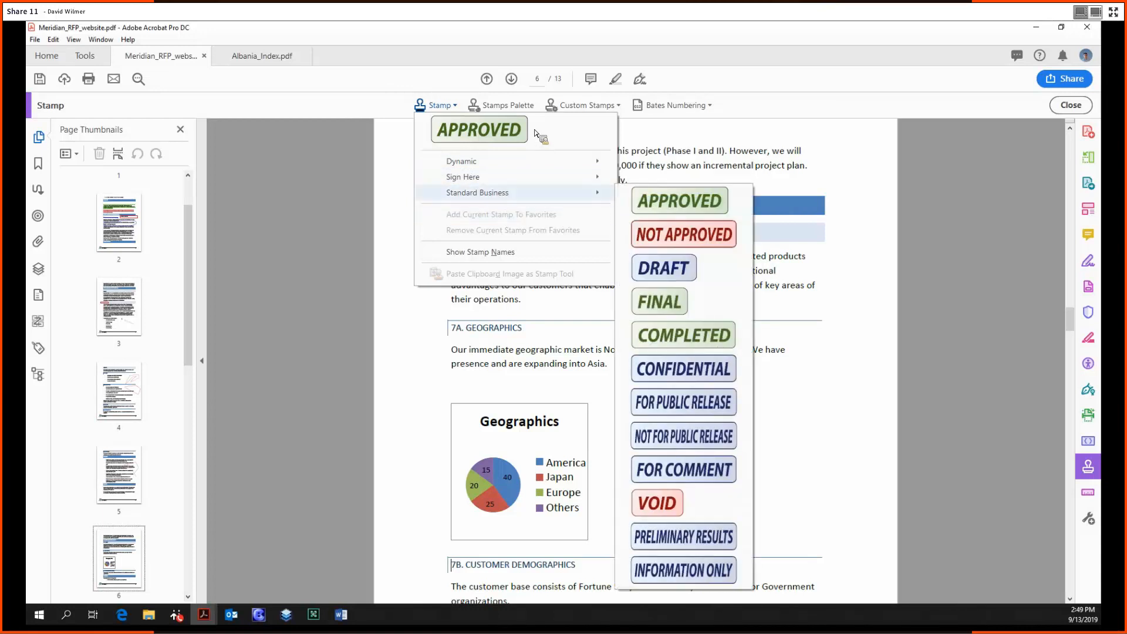
- Import the Acrobat logo image from disk as the source for a new custom stamp
click(476, 192)
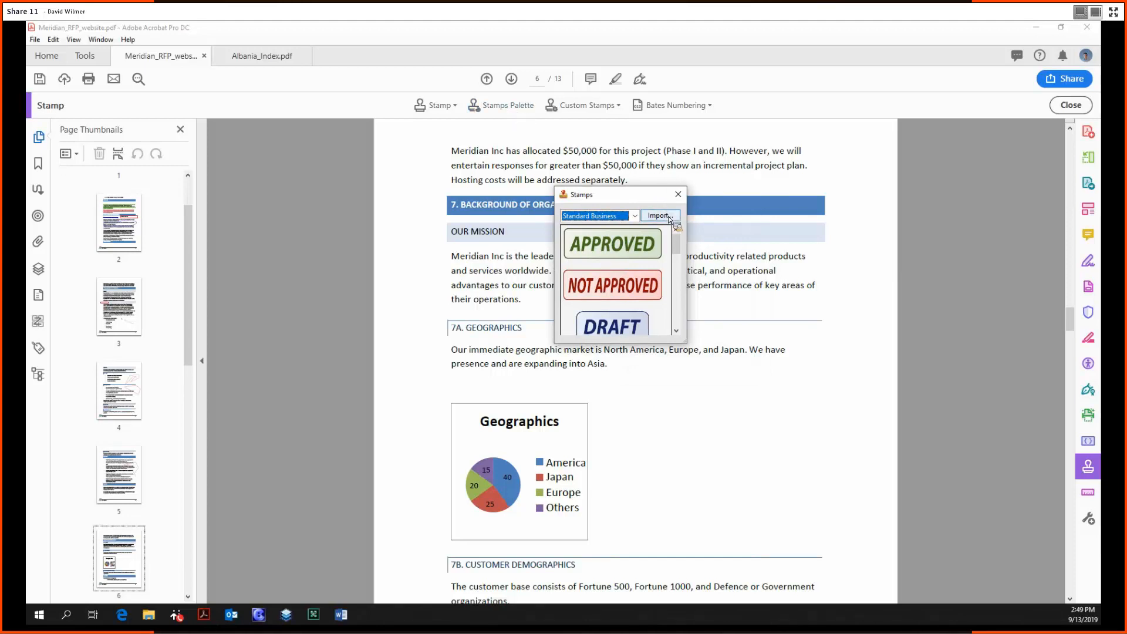
click(657, 216)
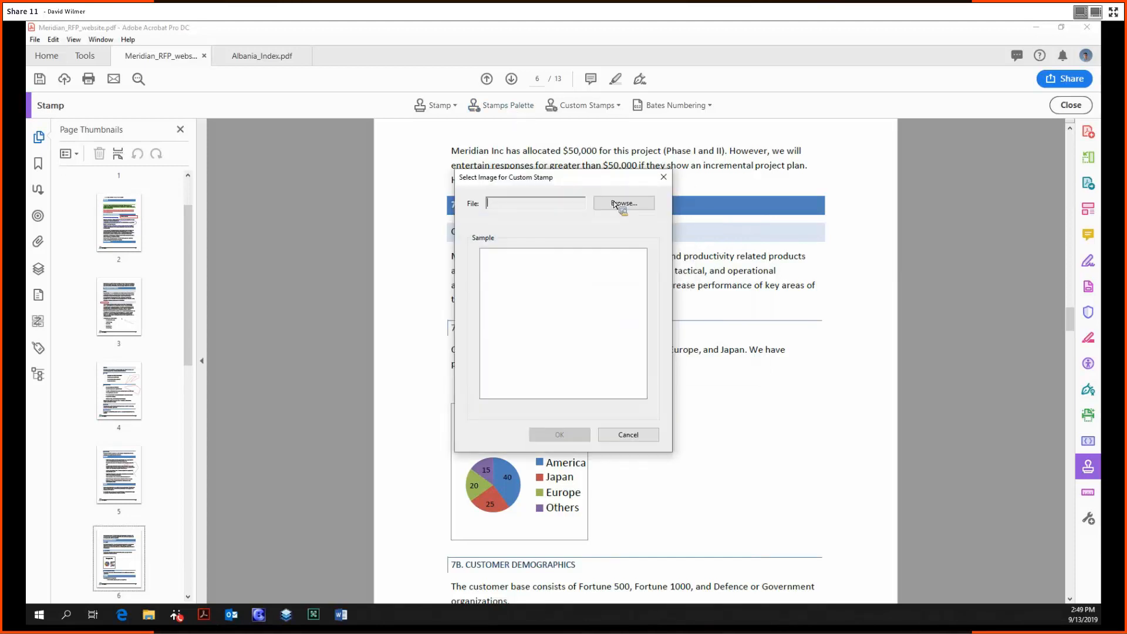
click(624, 203)
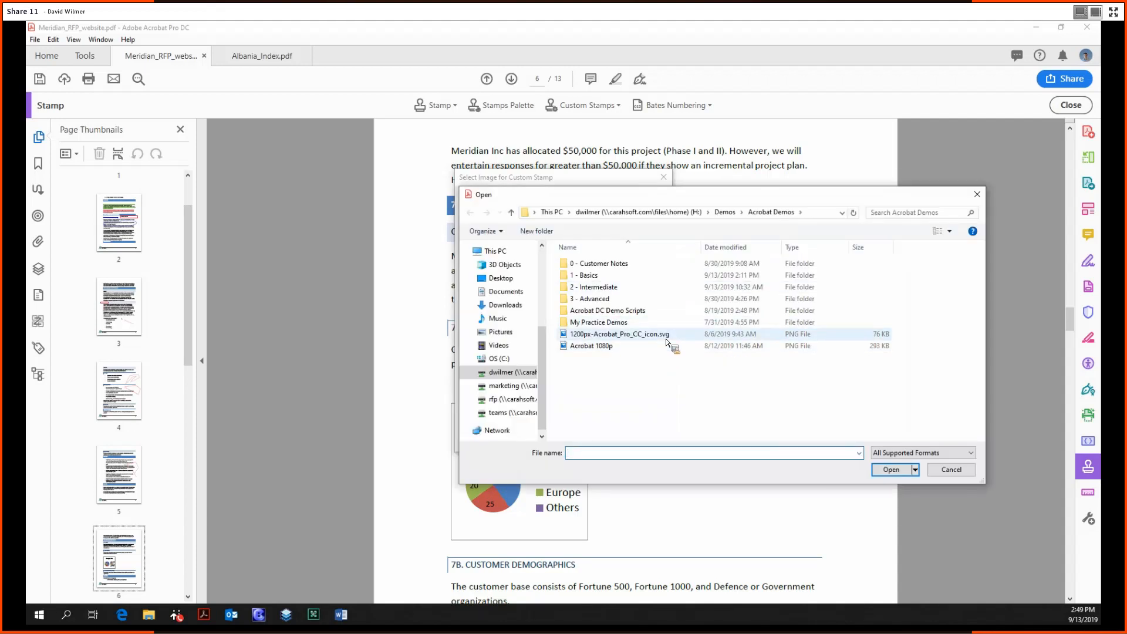
mouse_move(666, 337)
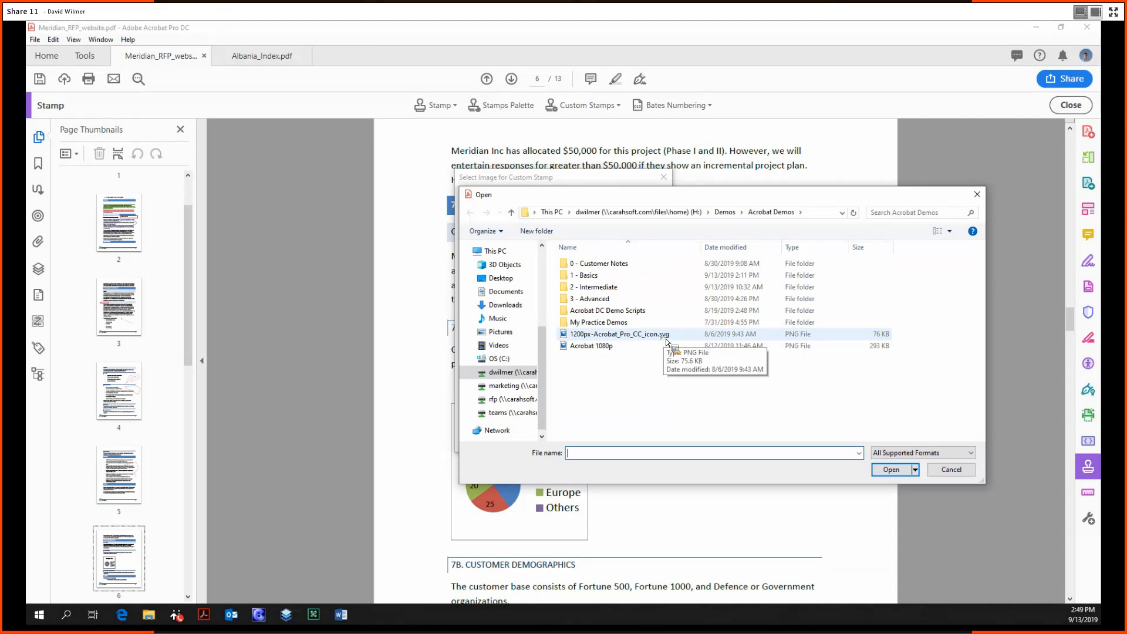
click(889, 469)
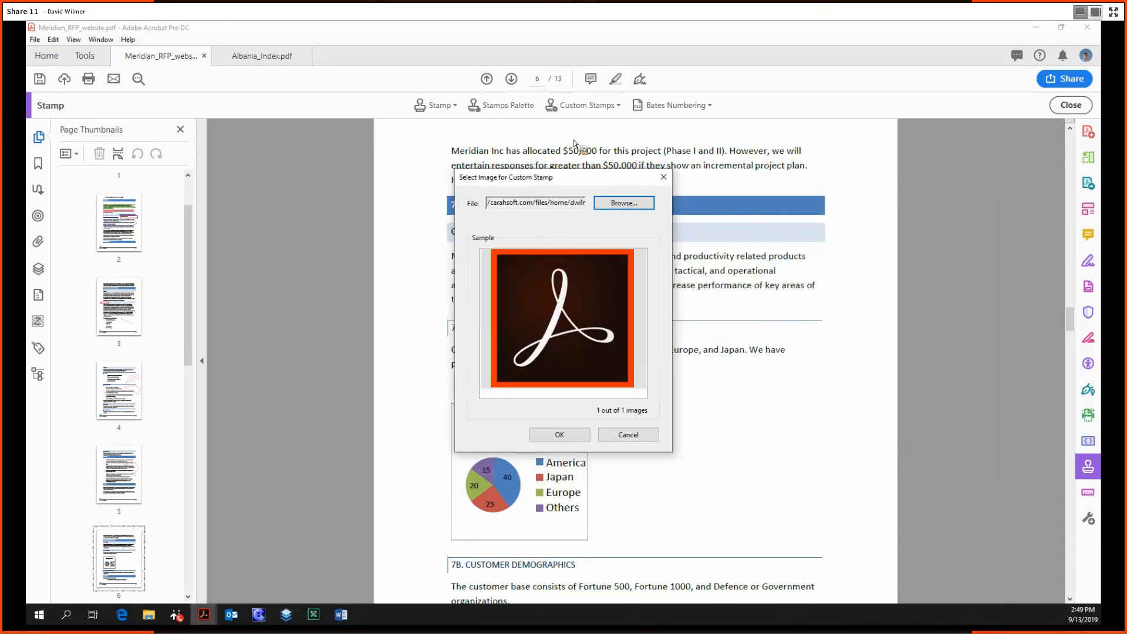
click(558, 434)
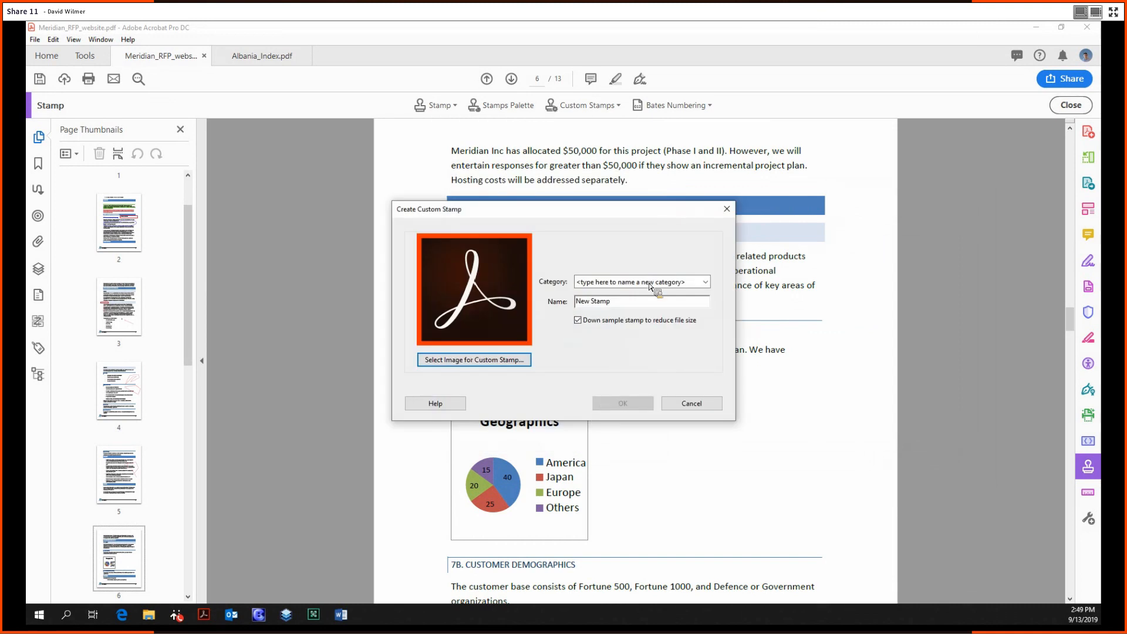
- Name the stamp Acrobat Logo in a new Adobe category and finish creating it
text(Add)
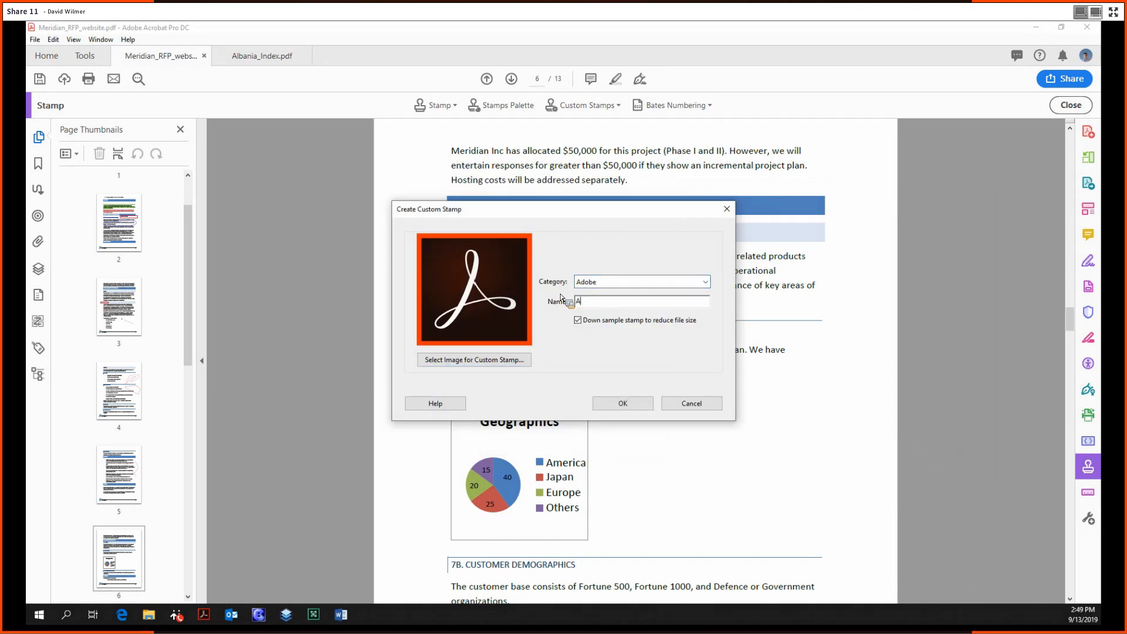
text(crobat Logo)
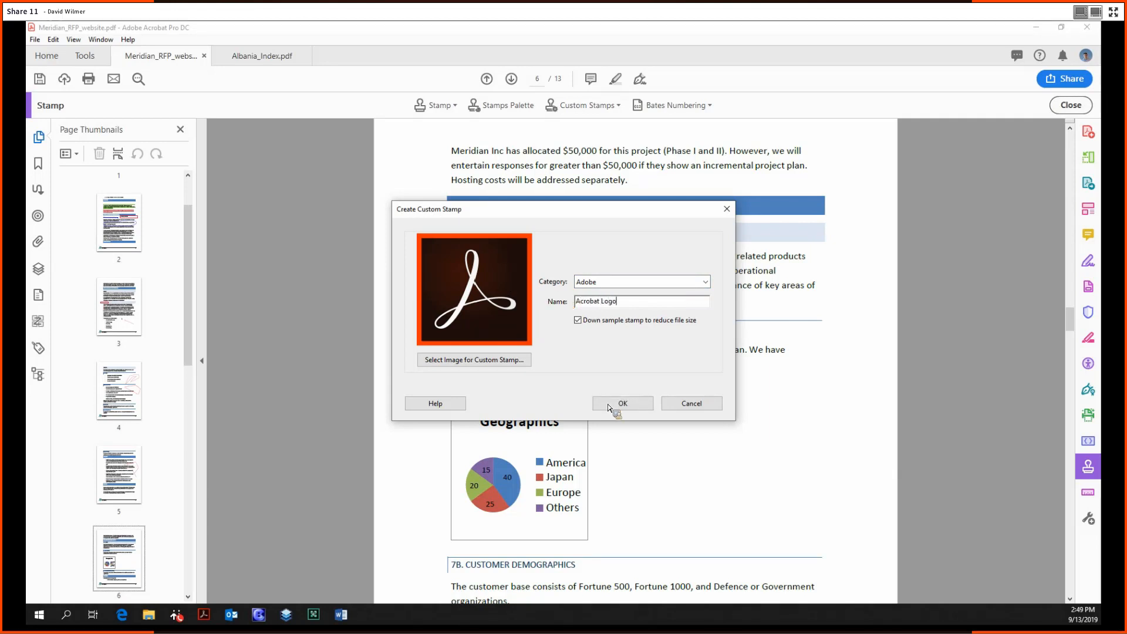
click(623, 404)
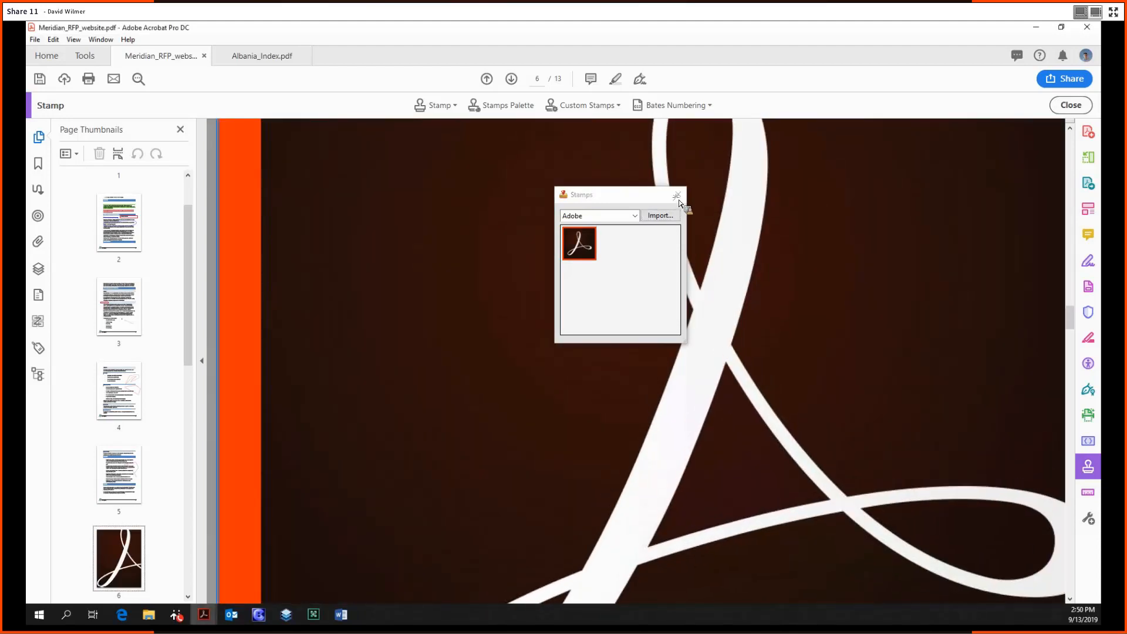
- Jump to page 9 of the Meridian RFP via its page thumbnail
click(676, 195)
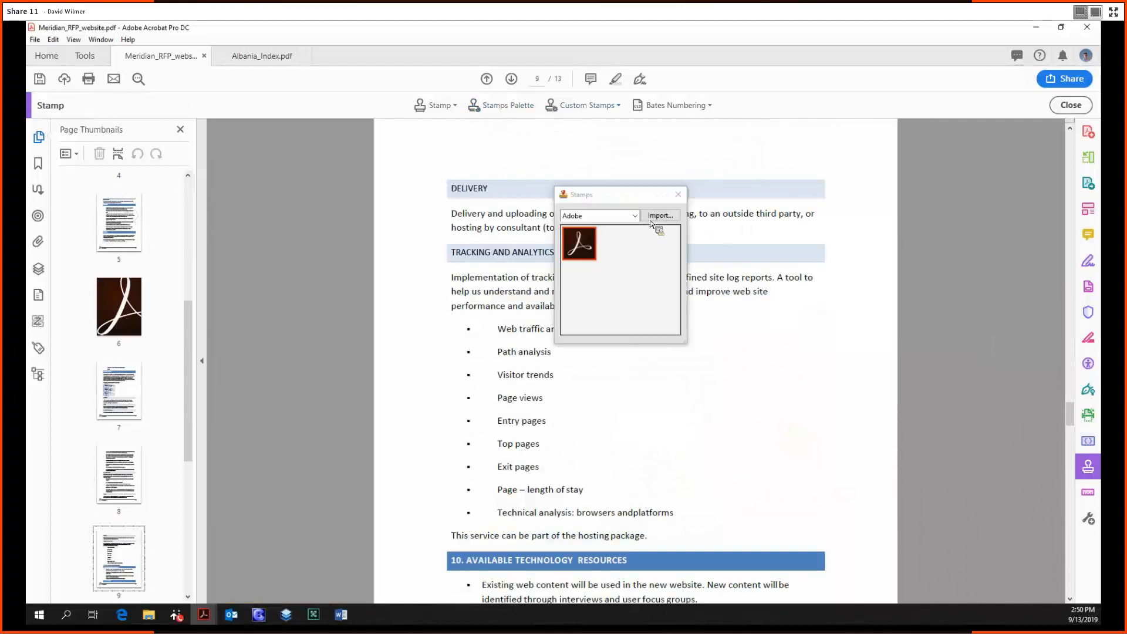
- Import the sample form PDF from 2 - Intermediate as a stamp named Whole file and place it
click(660, 214)
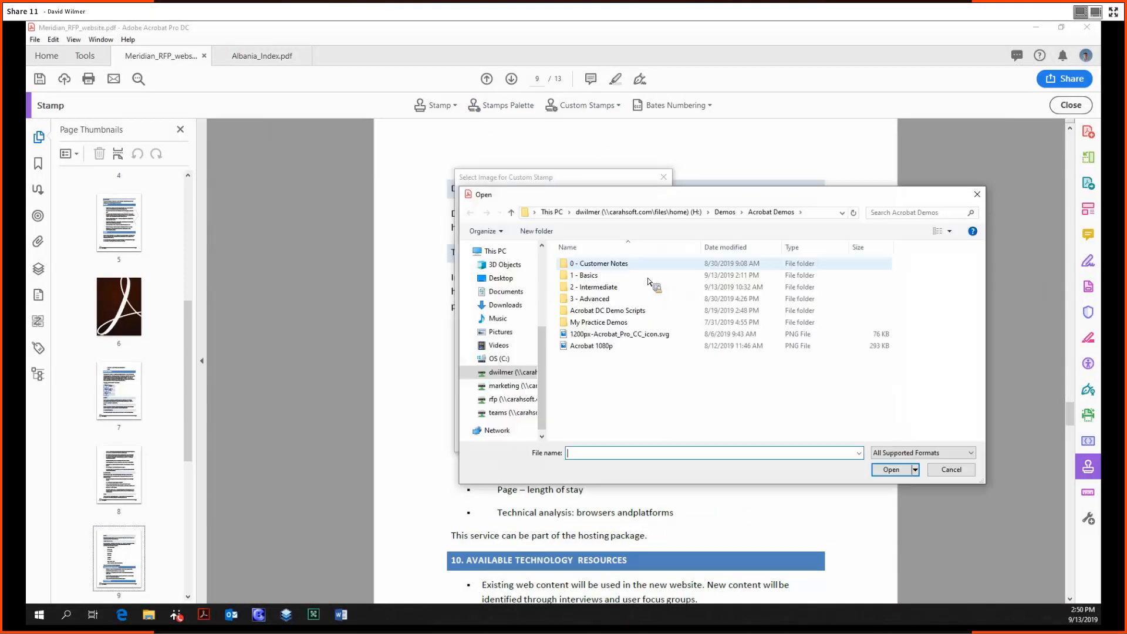
double_click(594, 286)
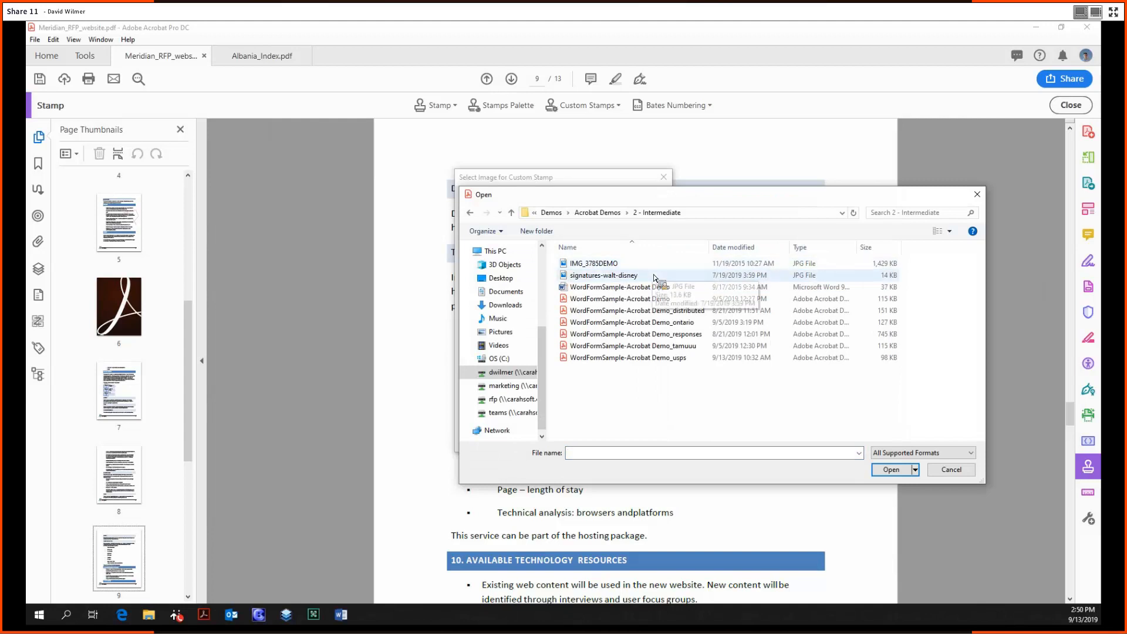
double_click(620, 298)
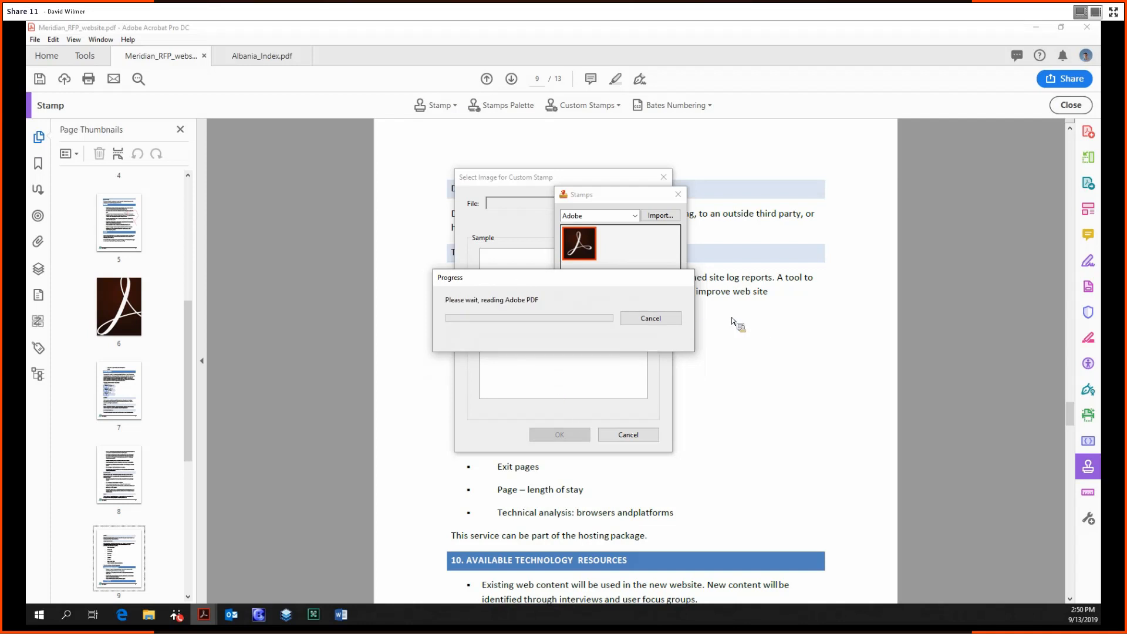
mouse_move(605, 285)
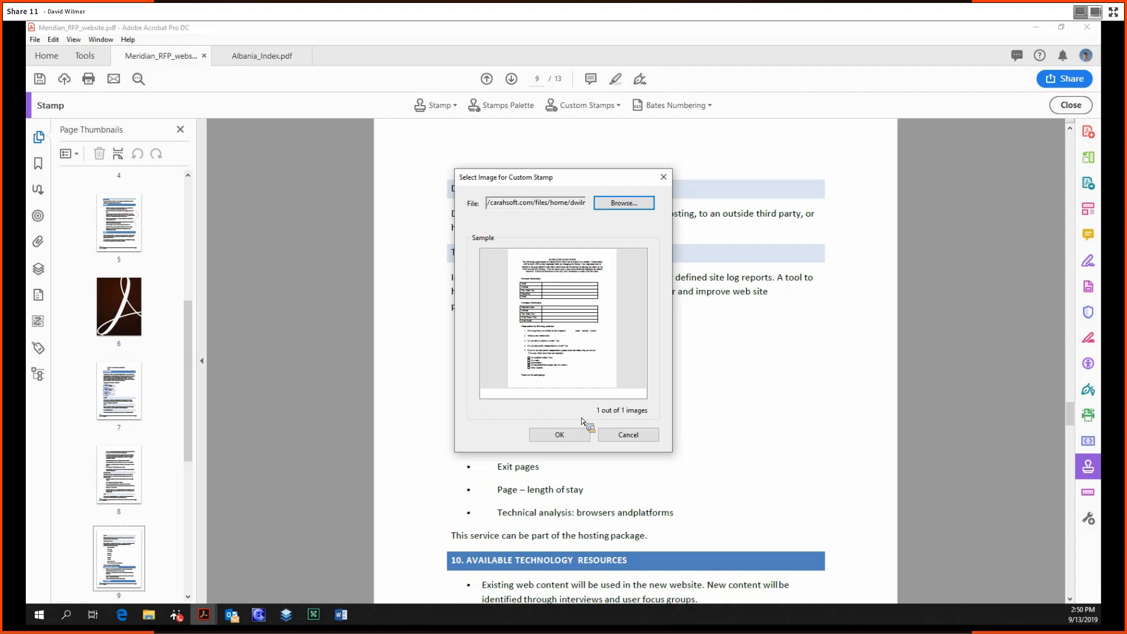
click(558, 434)
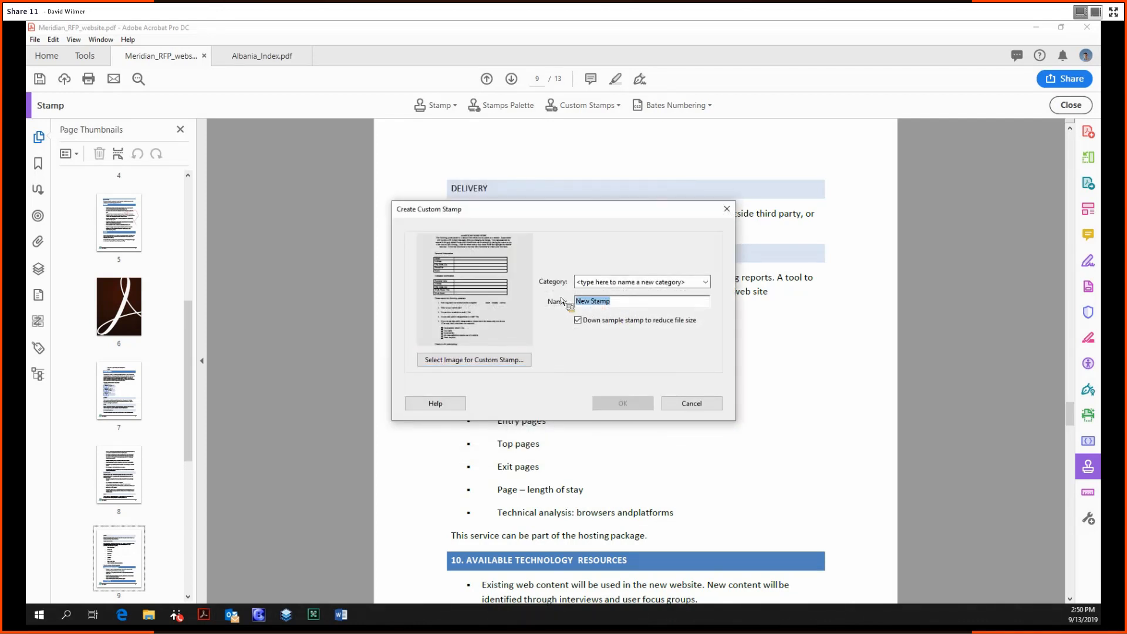
text(Whole file)
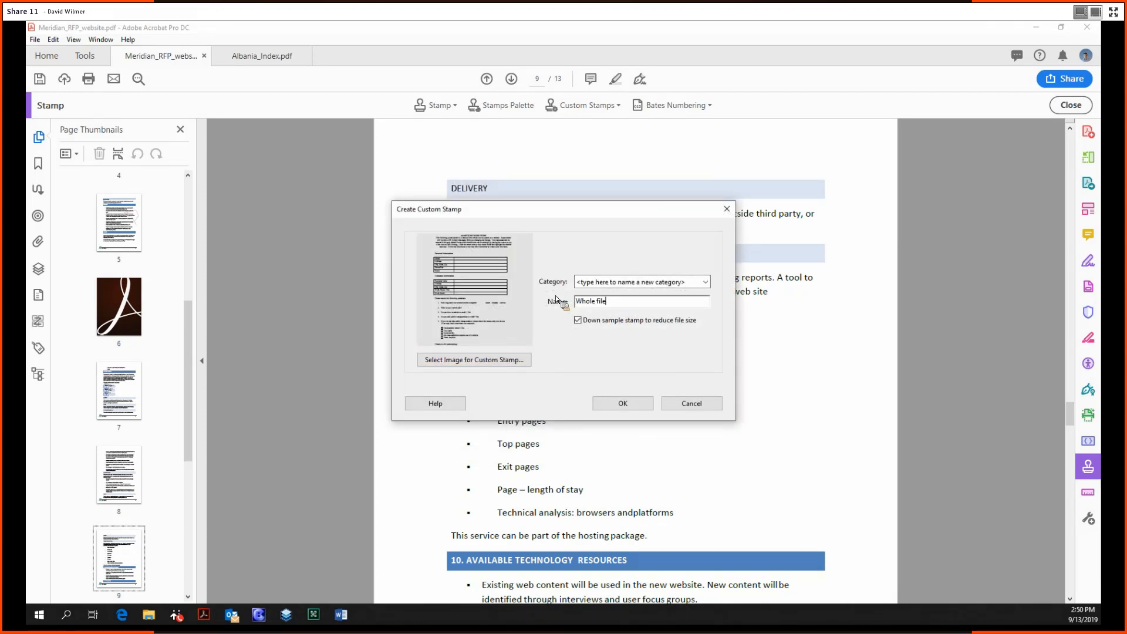
click(704, 281)
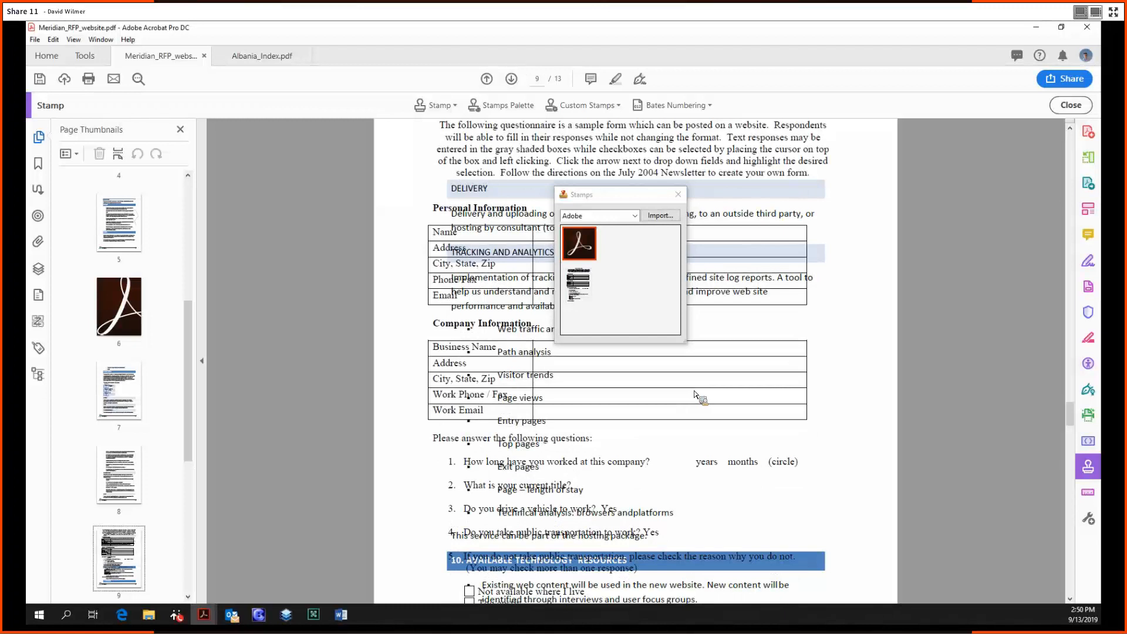
- Scroll down page 9 to view the placed Whole file stamp
scroll(down, 3)
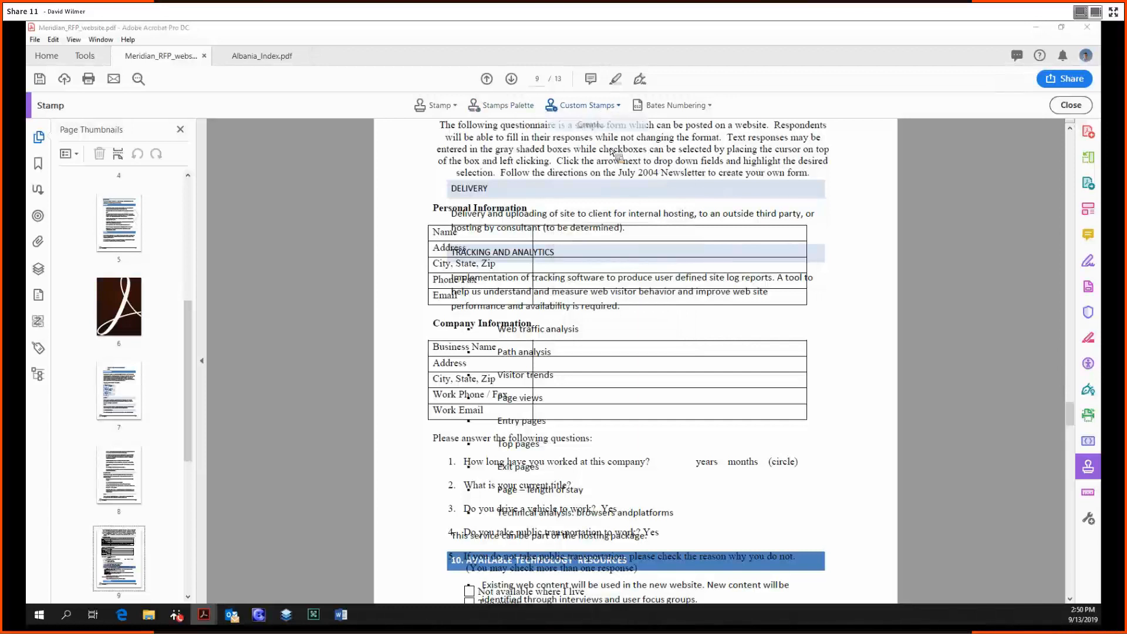
- In Manage Custom Stamps, delete the Adobe category with its Acrobat Logo and Whole file stamps
click(585, 105)
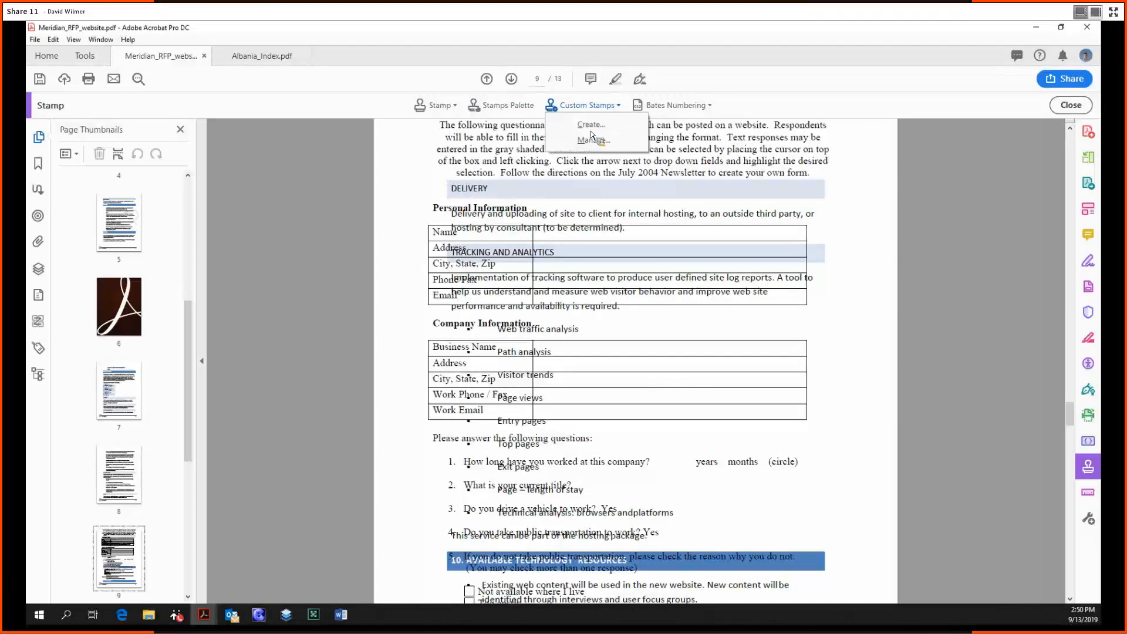
click(590, 139)
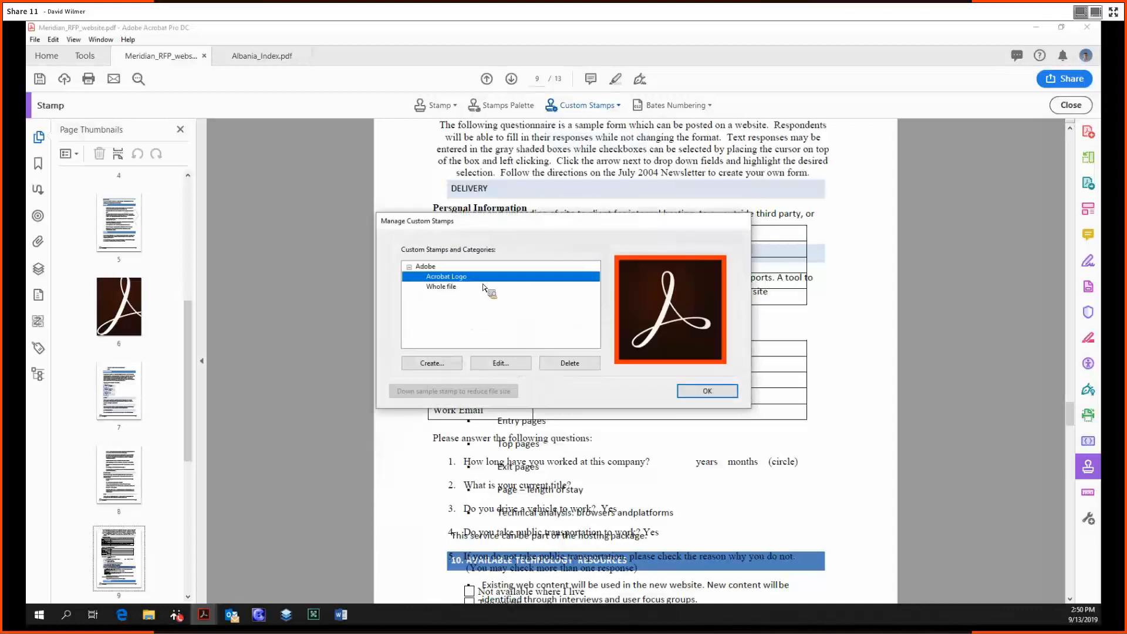
click(441, 287)
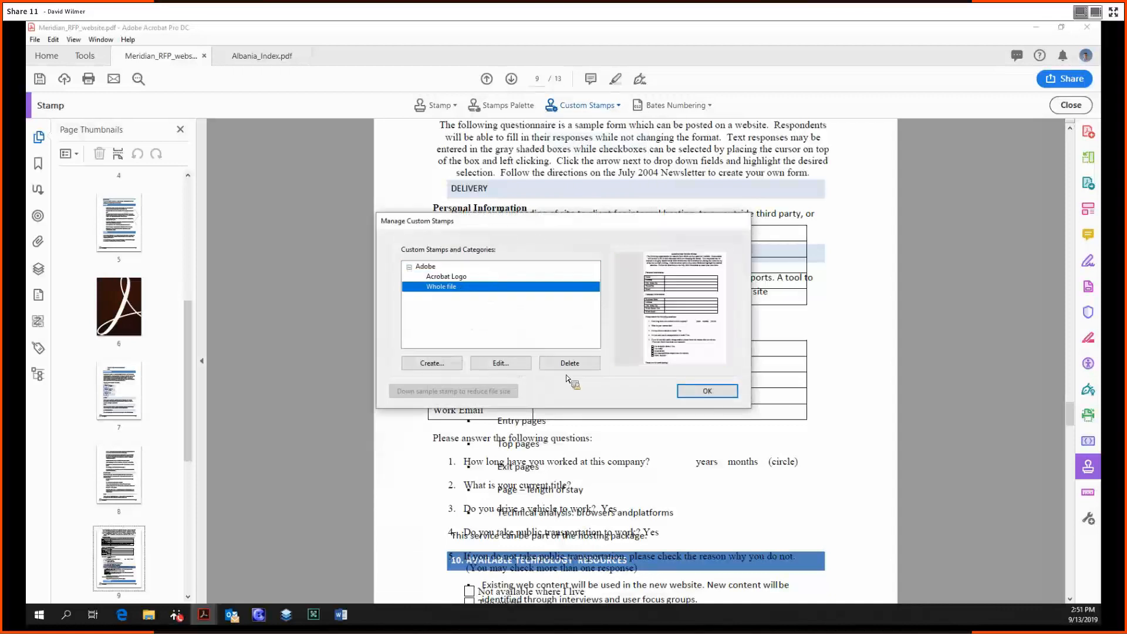
click(425, 265)
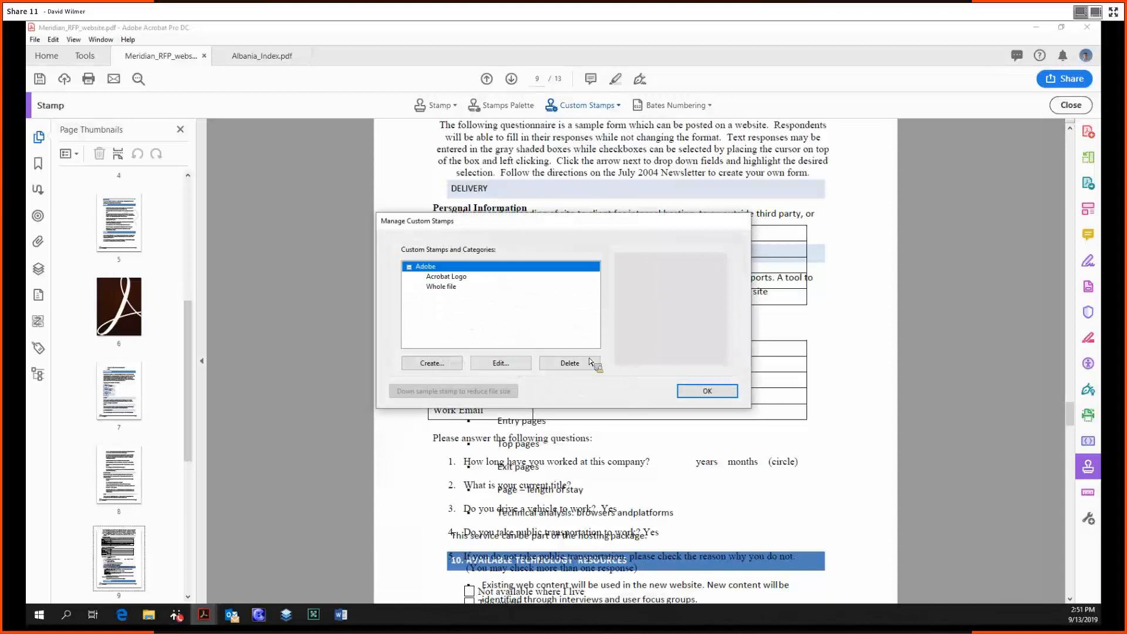
click(570, 363)
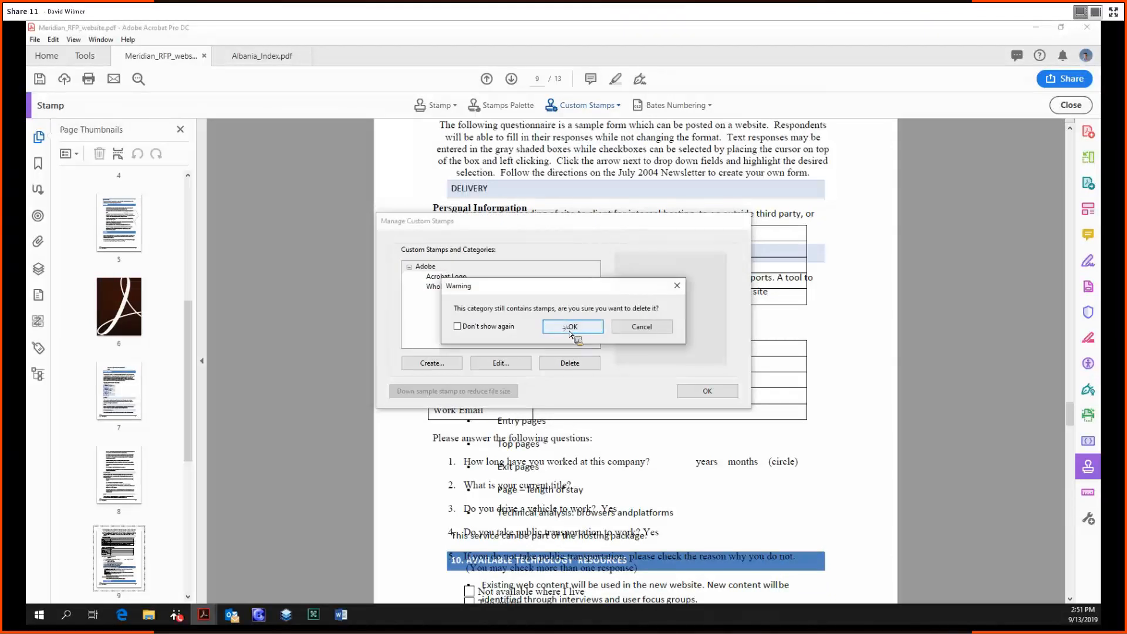
click(572, 327)
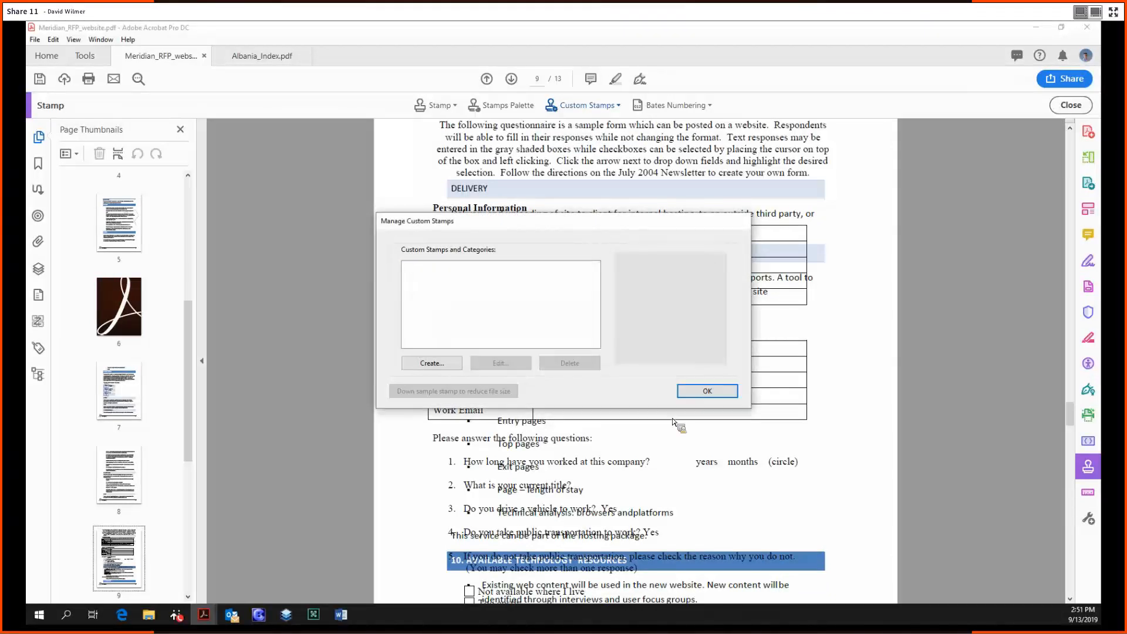
click(706, 390)
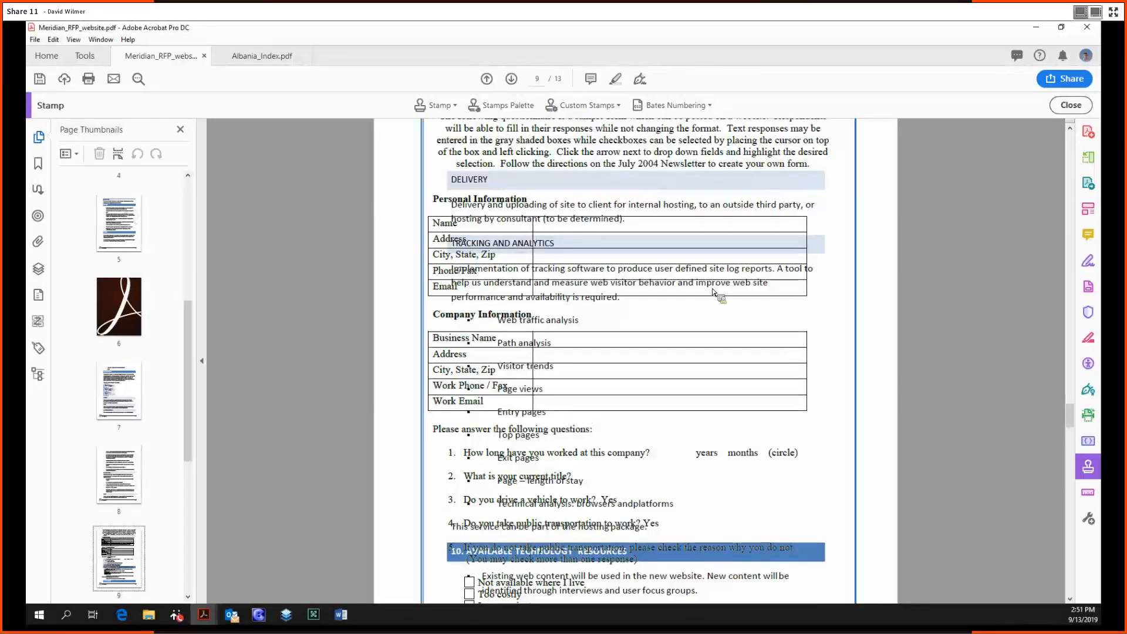
- Switch to the Tools overview listing all available tools
click(84, 55)
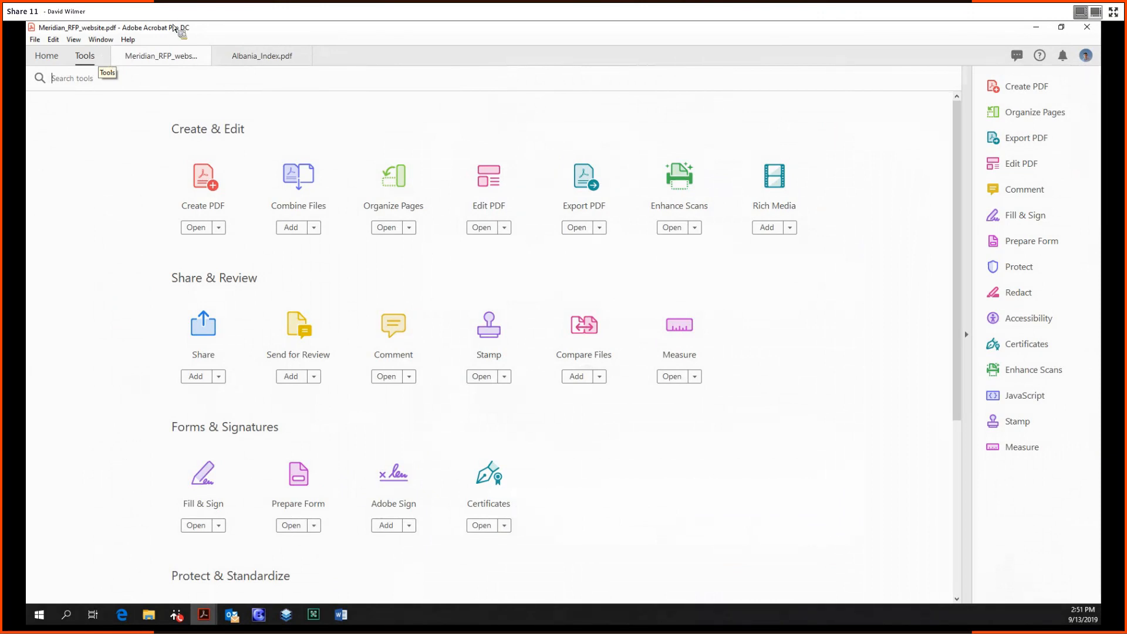
mouse_move(585, 345)
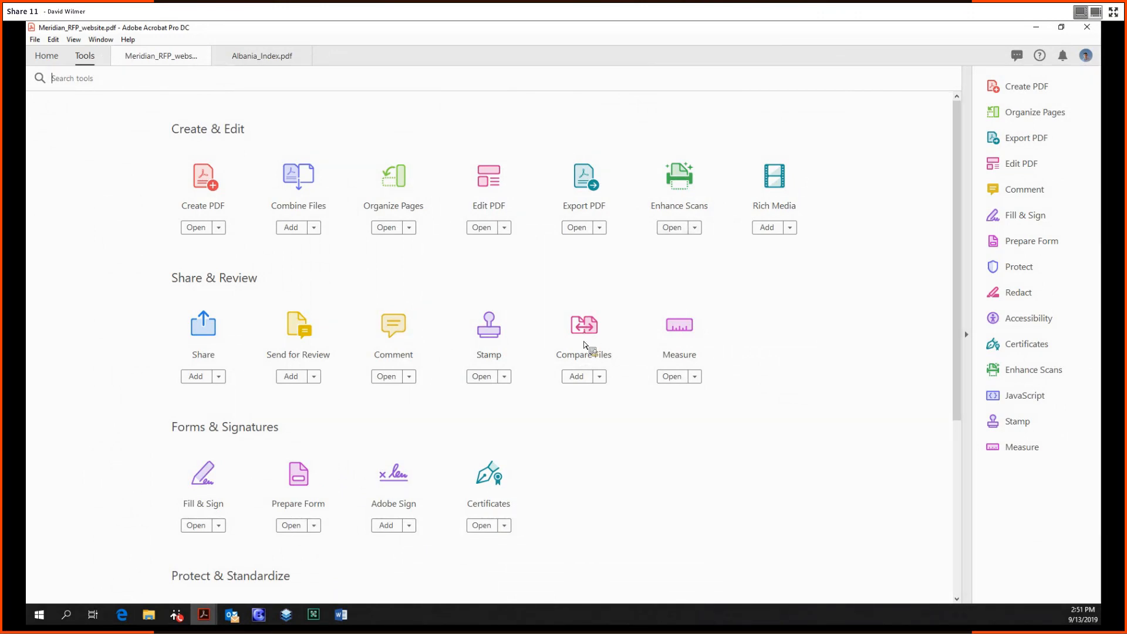
mouse_move(572, 497)
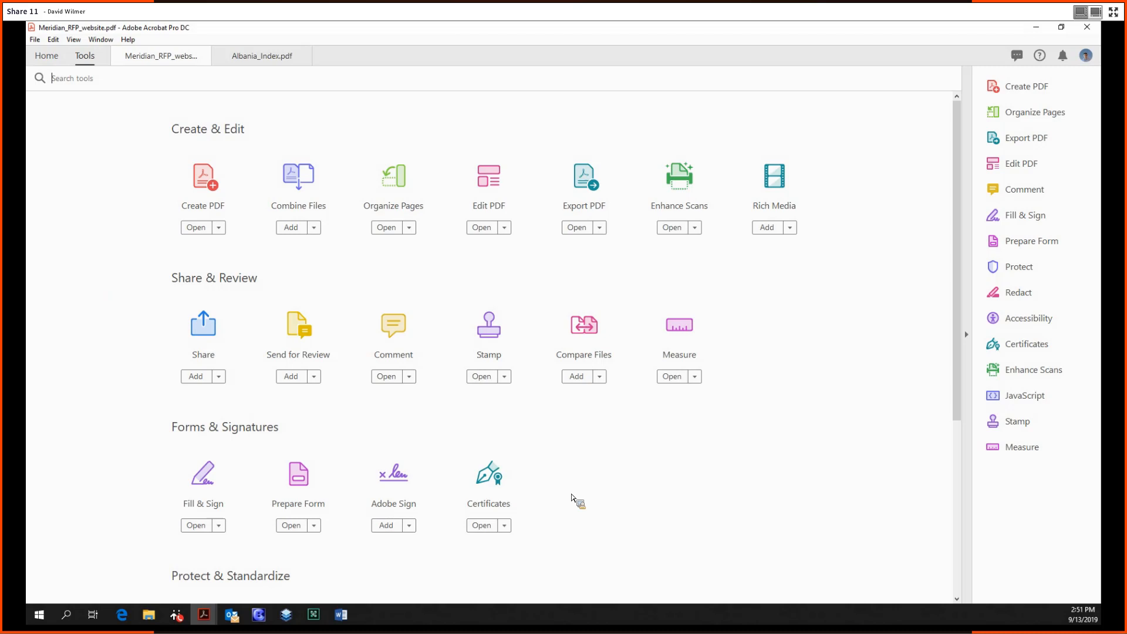